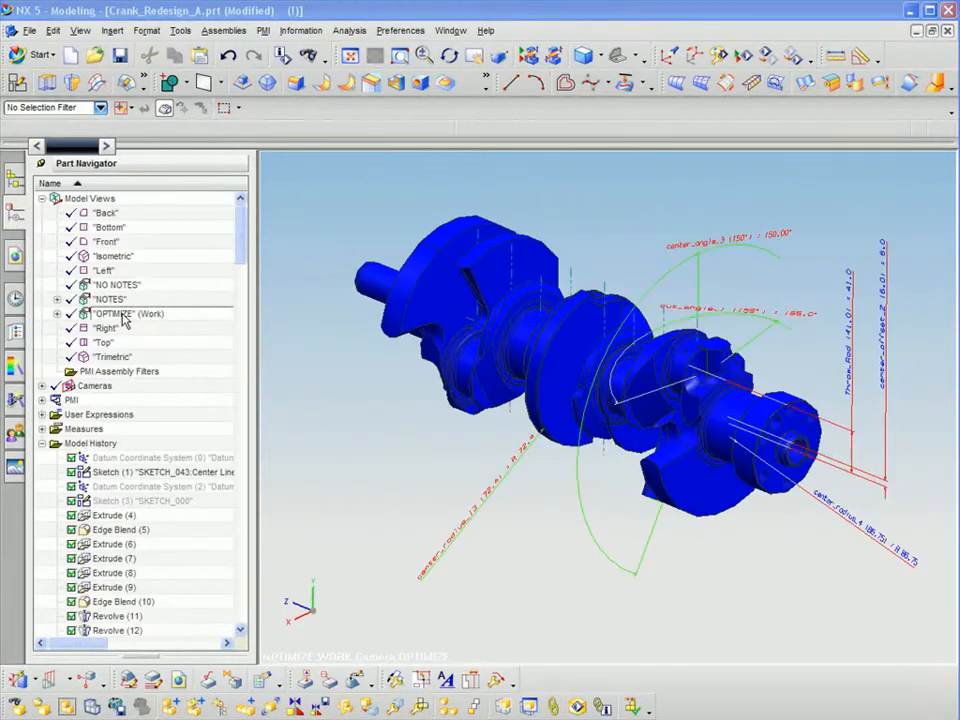
# - Collapse Model Views and expand Model History to list the crankshaft's features
pyautogui.doubleClick(128, 312)
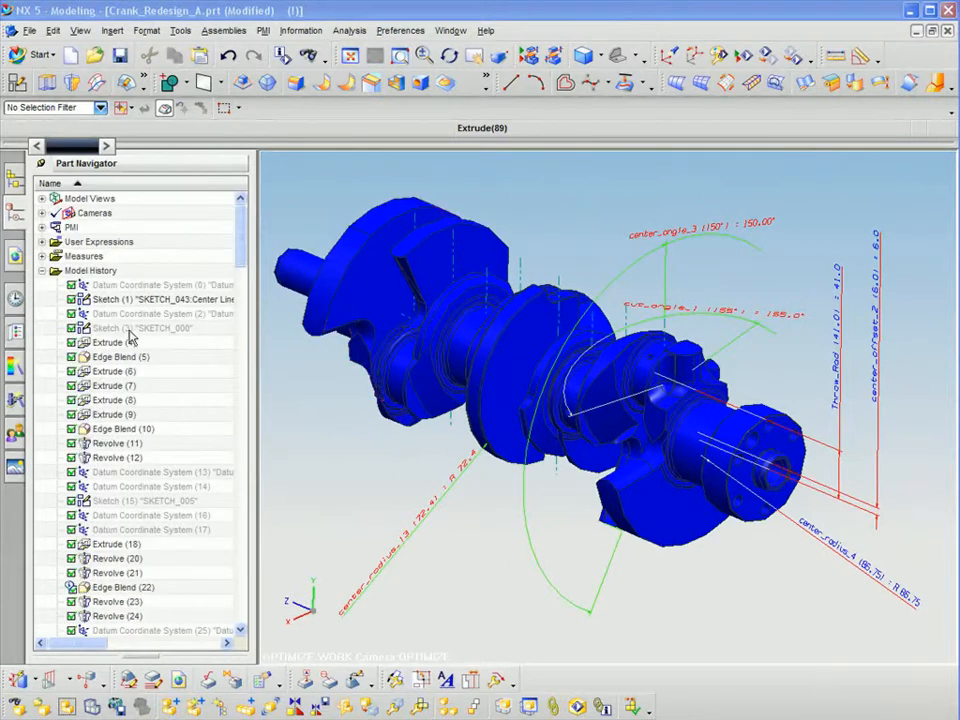
pyautogui.doubleClick(140, 328)
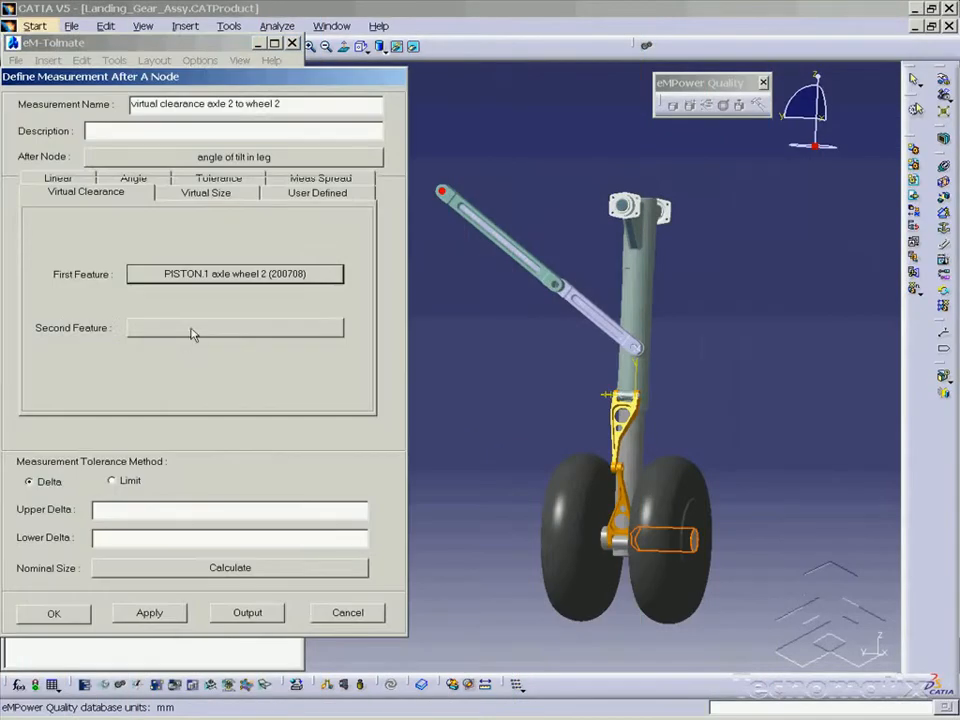
# - Assign WHEEL 2 axle hole as the second feature and finish the clearance measurement
pyautogui.click(236, 328)
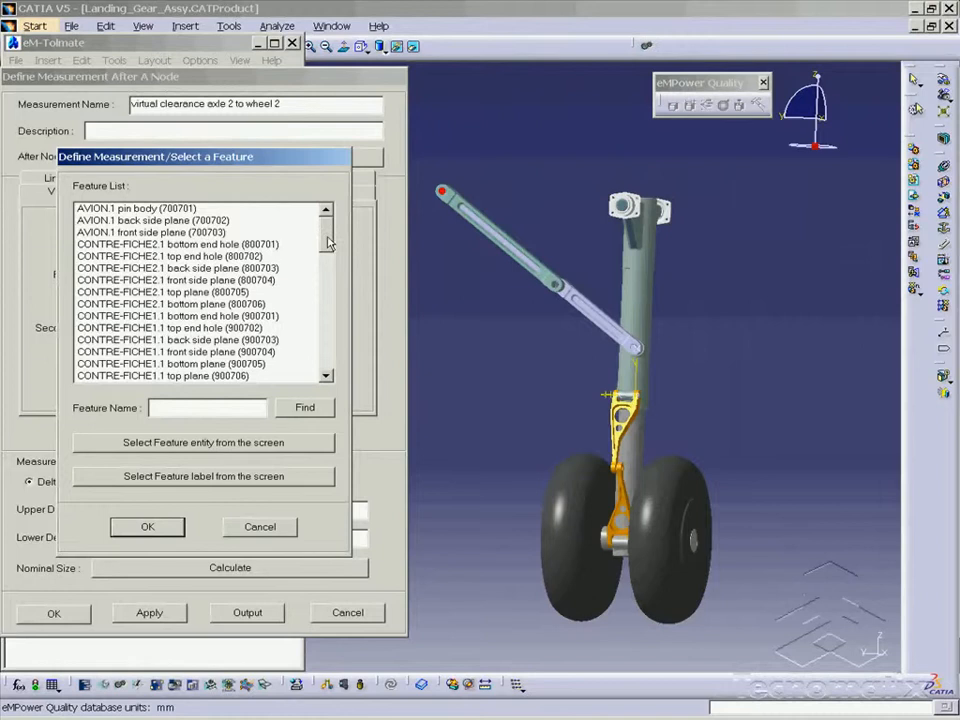
pyautogui.scroll(-3)
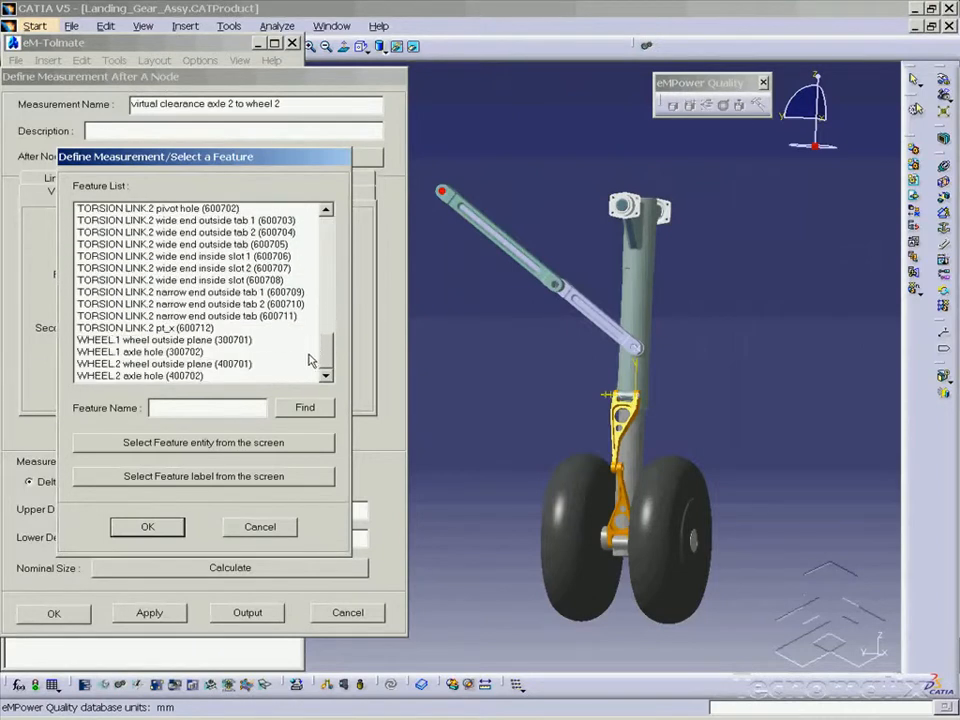
pyautogui.click(140, 376)
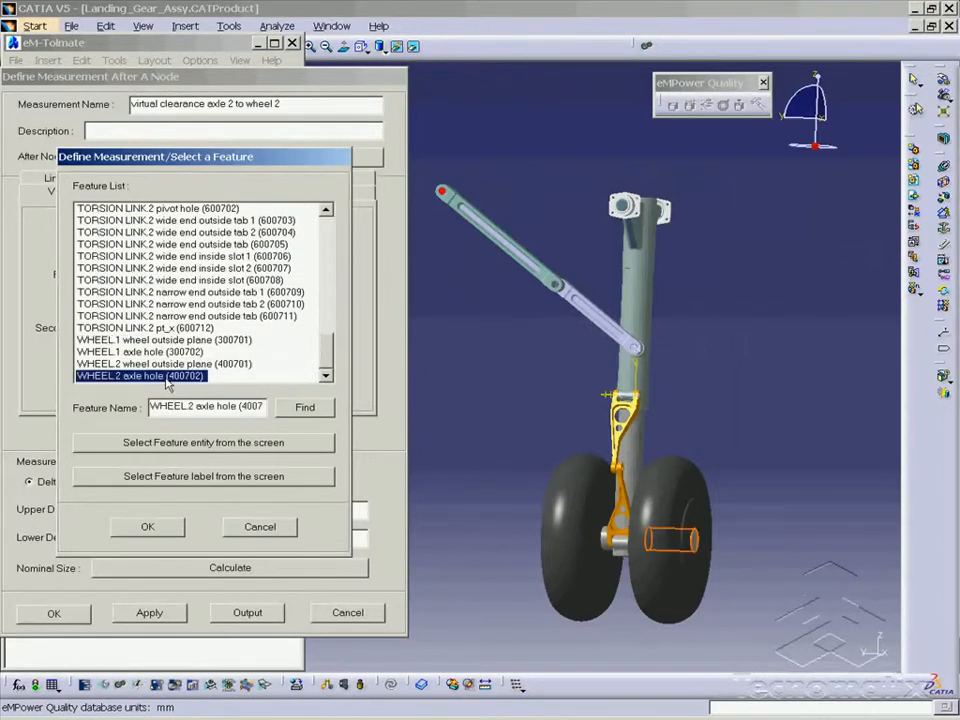
pyautogui.click(148, 526)
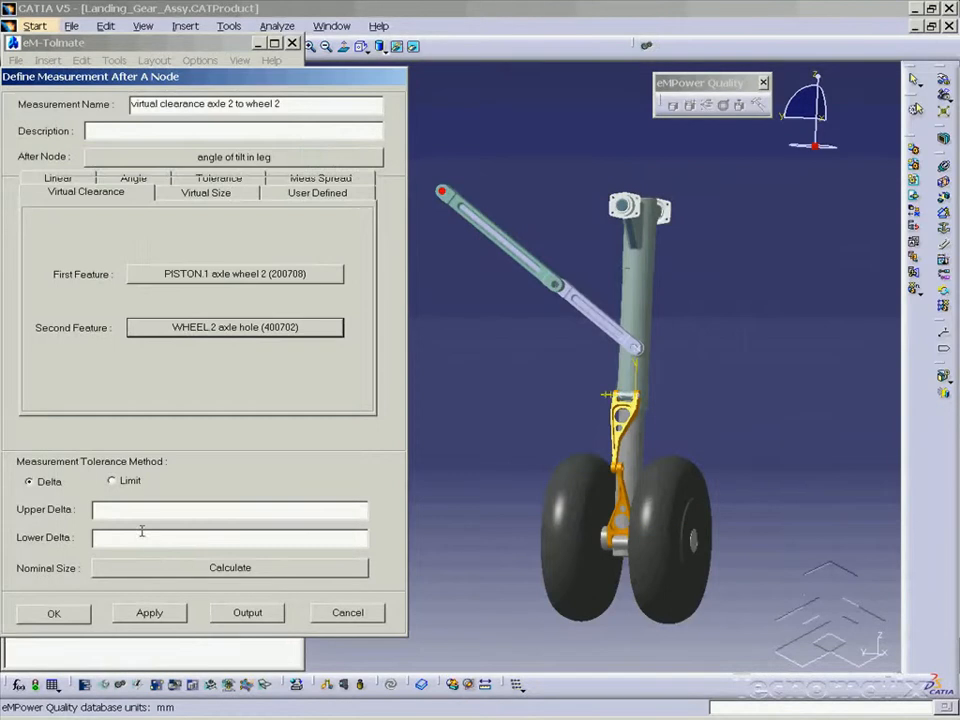
pyautogui.click(112, 60)
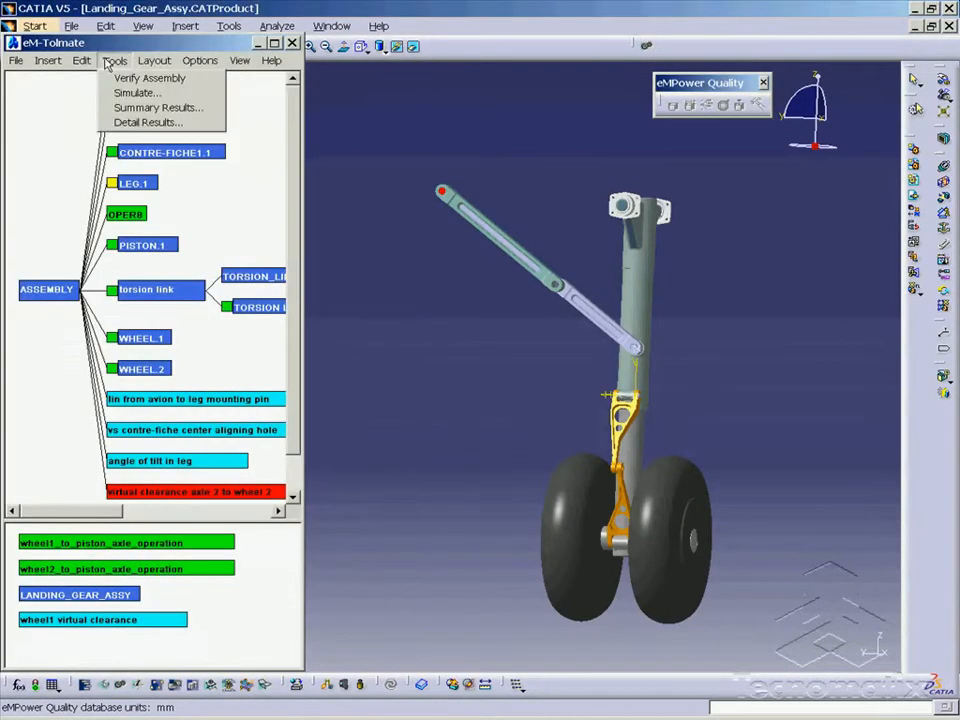
# - Review Detail Results histograms for the contre-fiche aligning hole and axle 2 to wheel 2 clearance
pyautogui.click(148, 122)
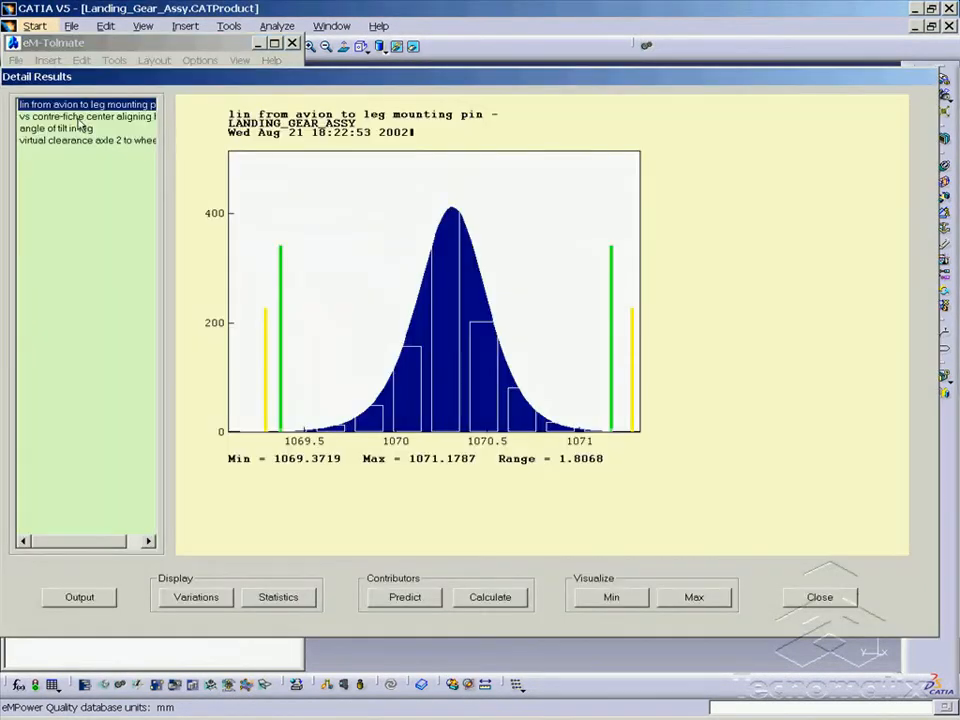
pyautogui.click(88, 116)
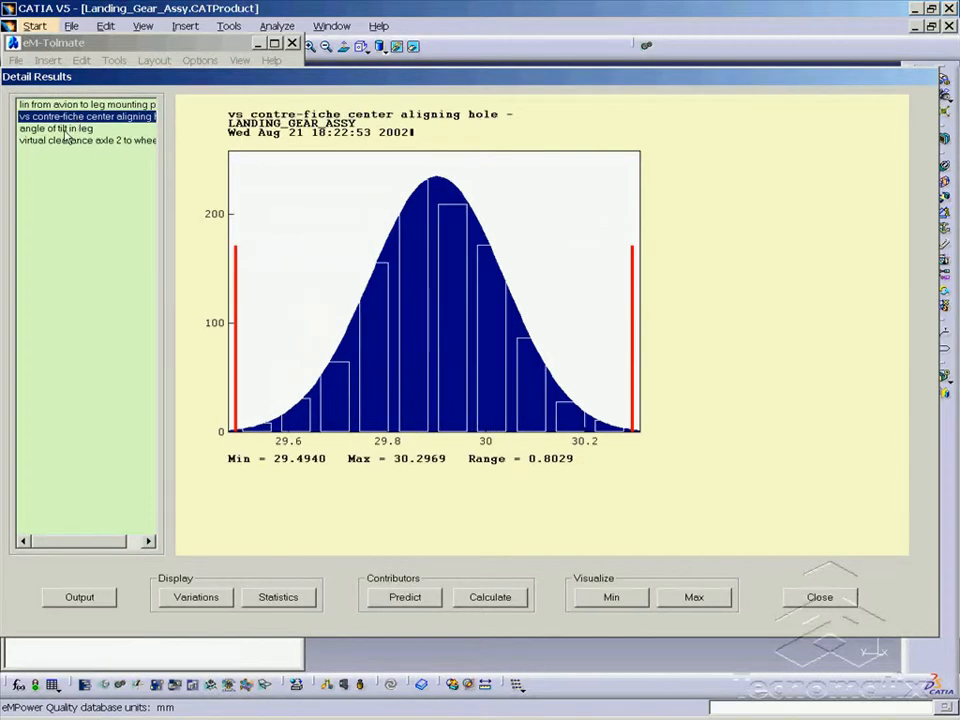
pyautogui.click(88, 140)
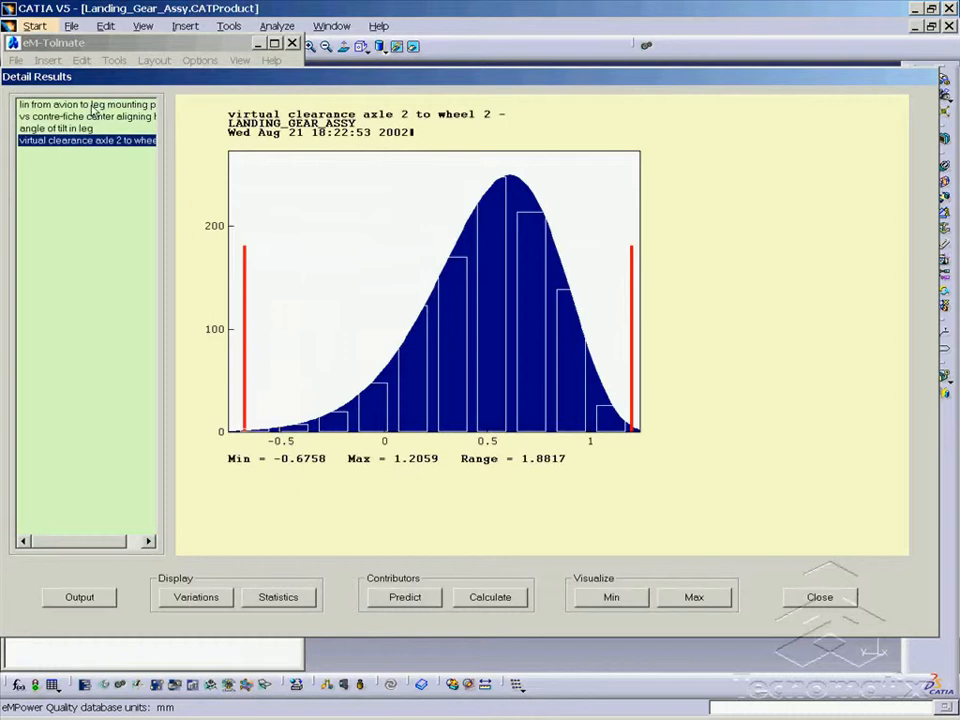
pyautogui.click(84, 104)
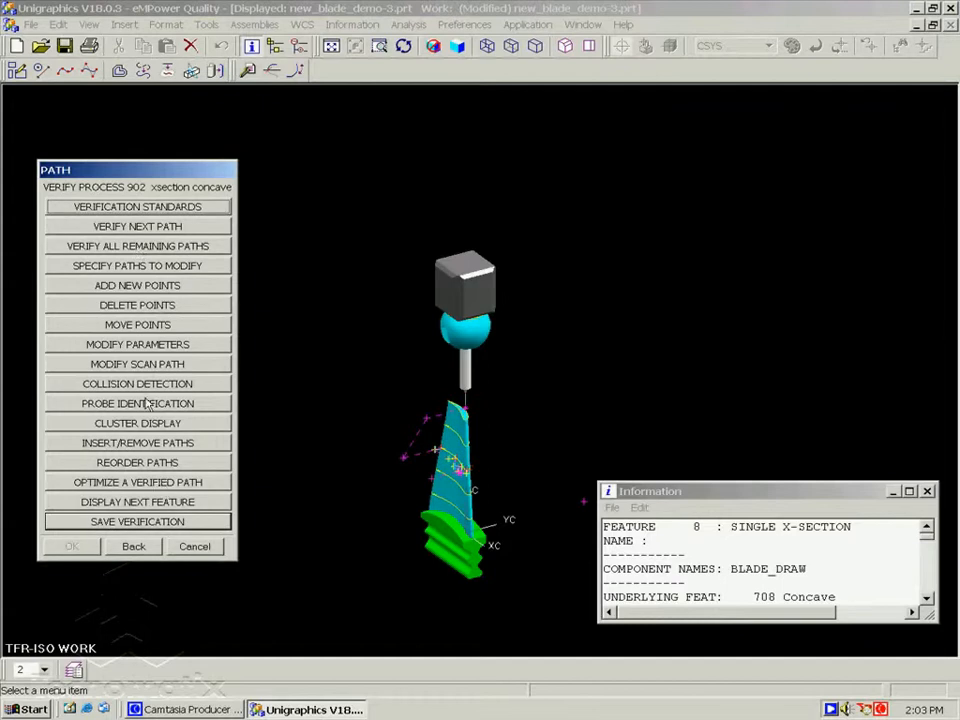
# - Step the probe cluster 10 steps along the blade's concave cross-section path
pyautogui.click(136, 422)
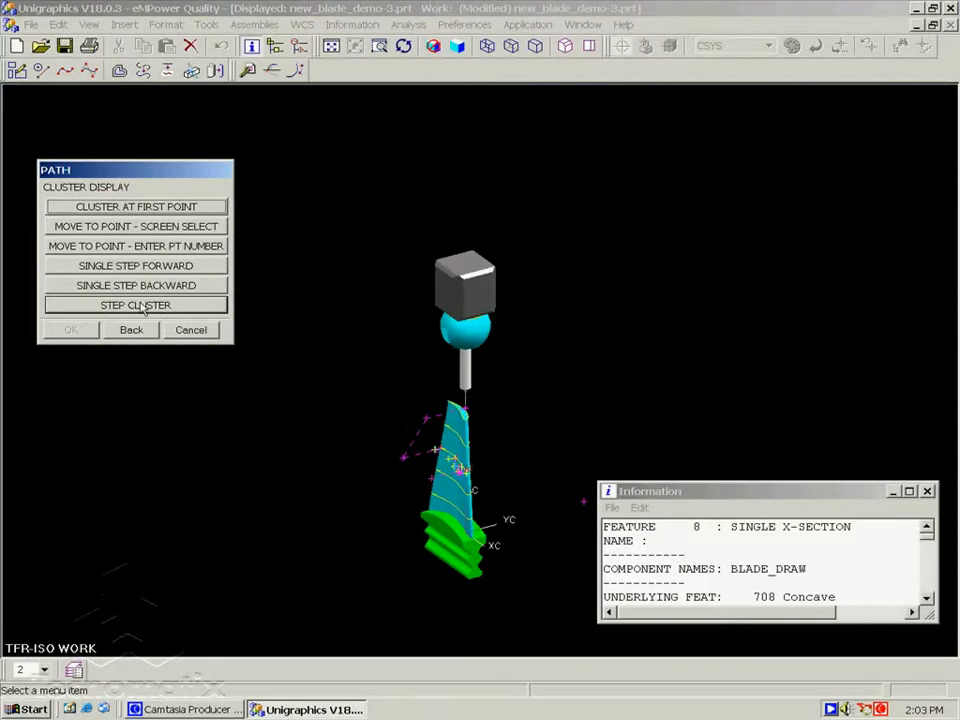
pyautogui.click(136, 304)
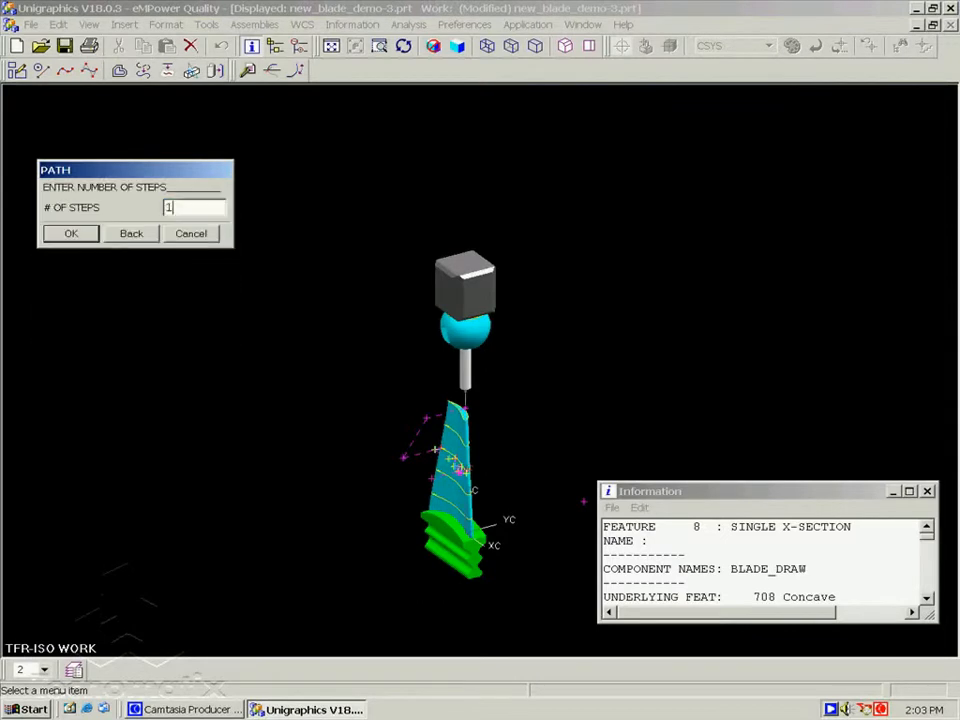
pyautogui.write('10')
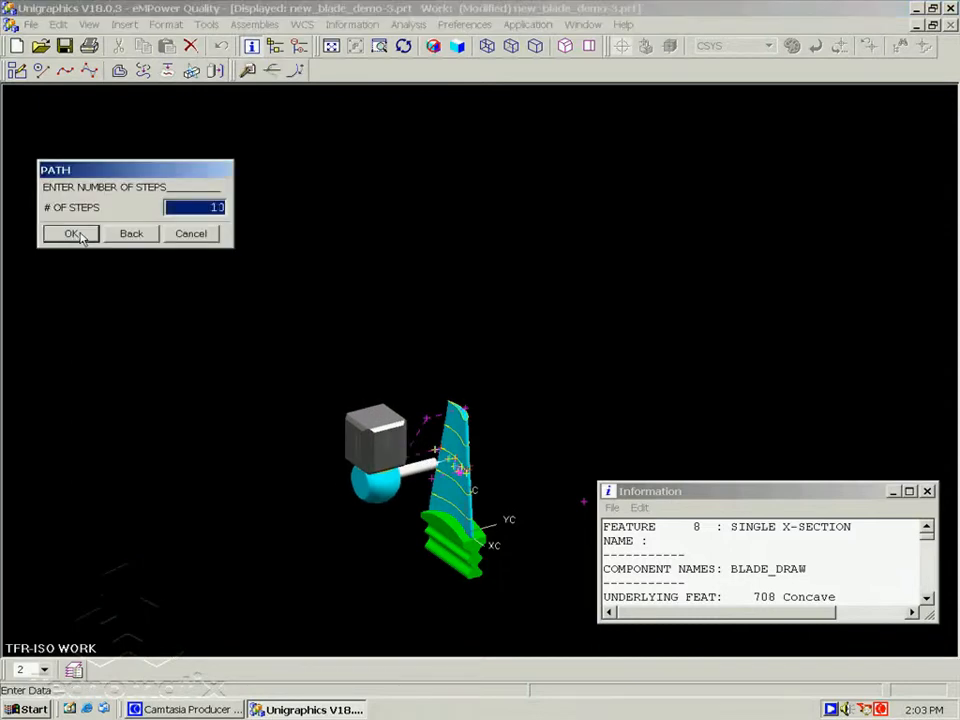
pyautogui.click(72, 232)
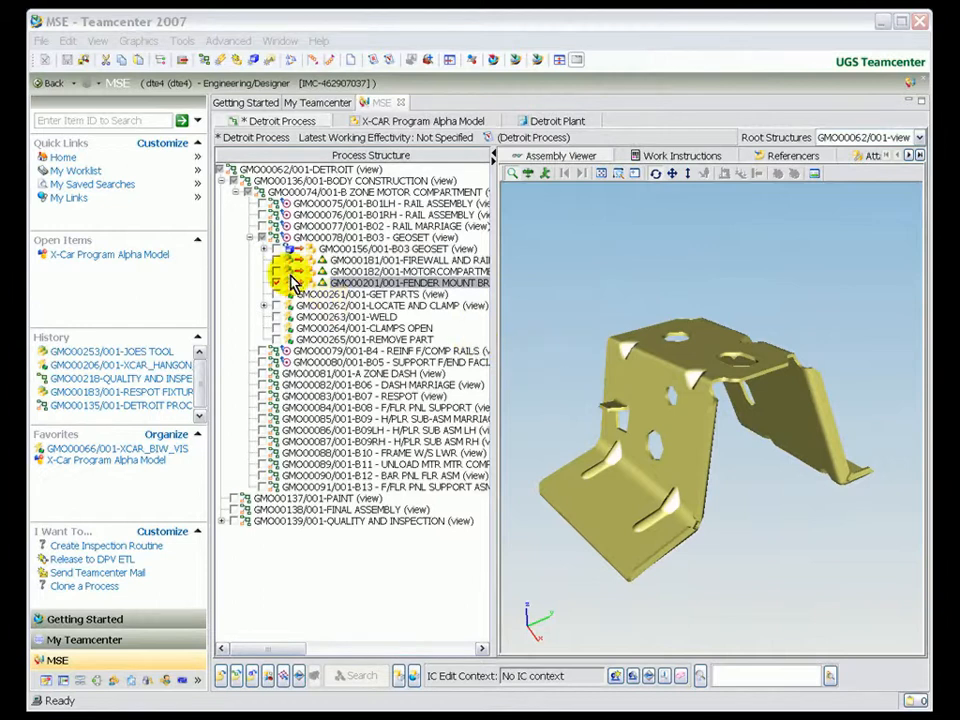
# - Select the bracket line in the Detroit process structure to load it in the Assembly Viewer
pyautogui.click(278, 282)
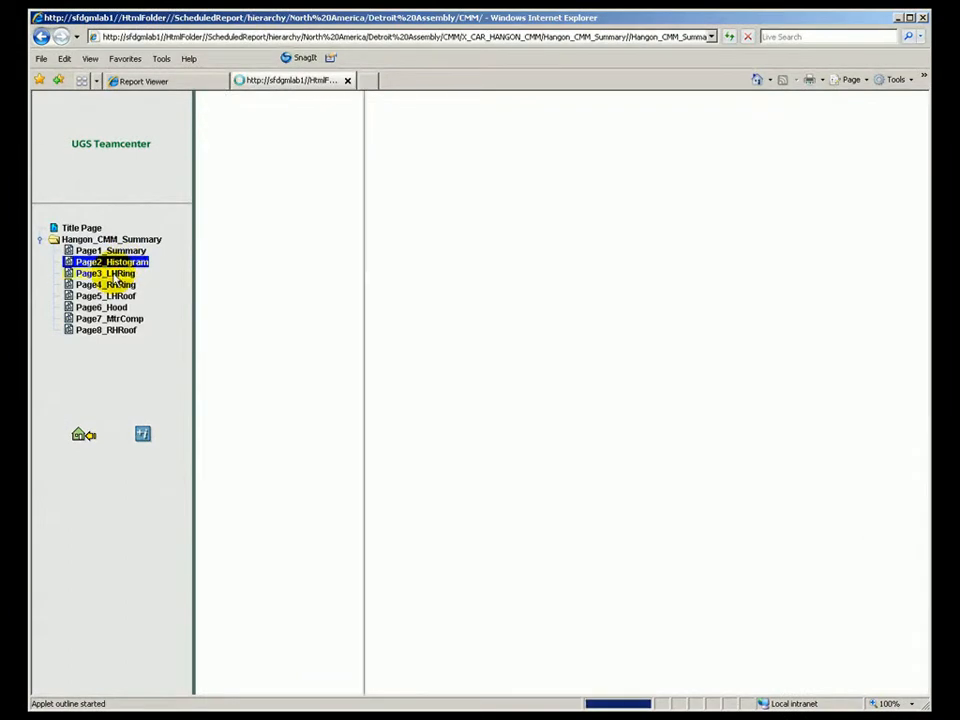
# - Browse report pages Page3_LHRing, Page4_RHRing, Page5_LHRoof and land on Page6 of the summary
pyautogui.click(104, 272)
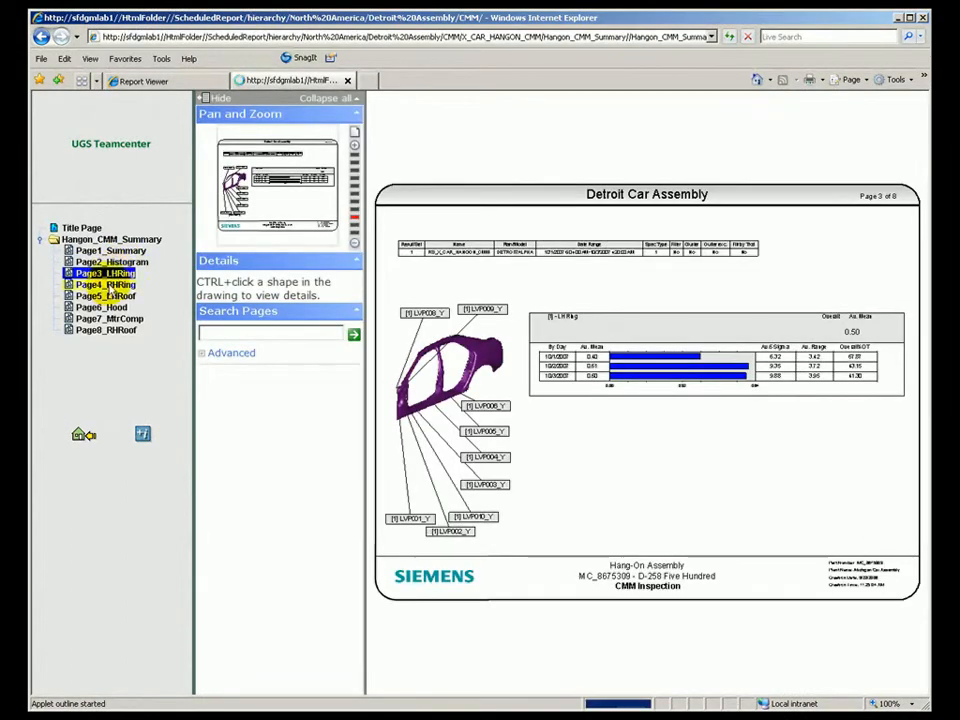
pyautogui.click(104, 284)
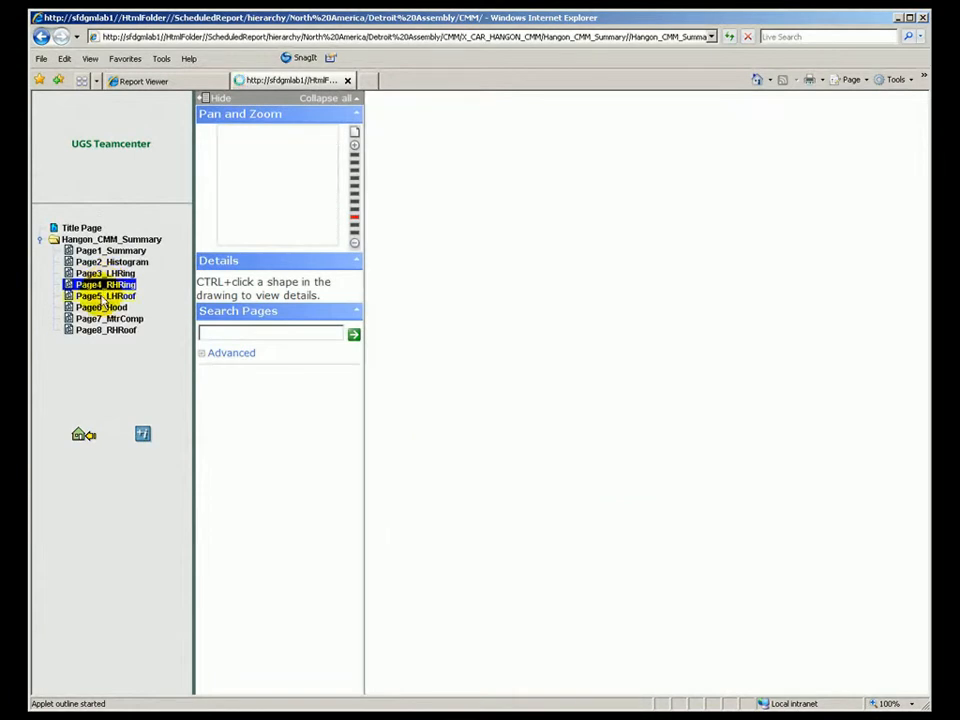
pyautogui.click(104, 296)
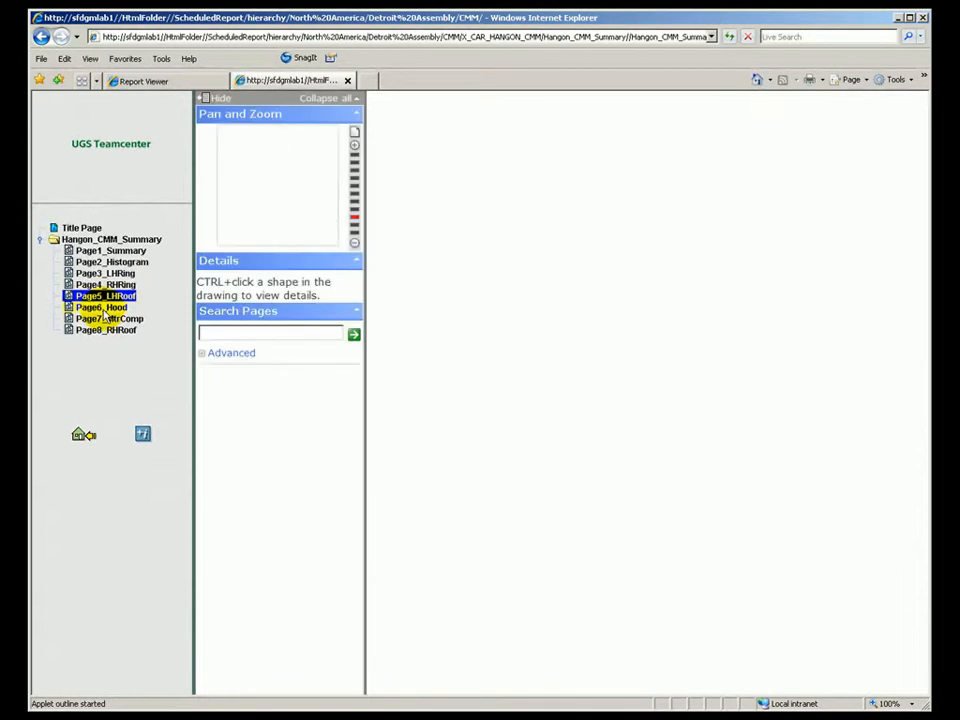
pyautogui.click(100, 308)
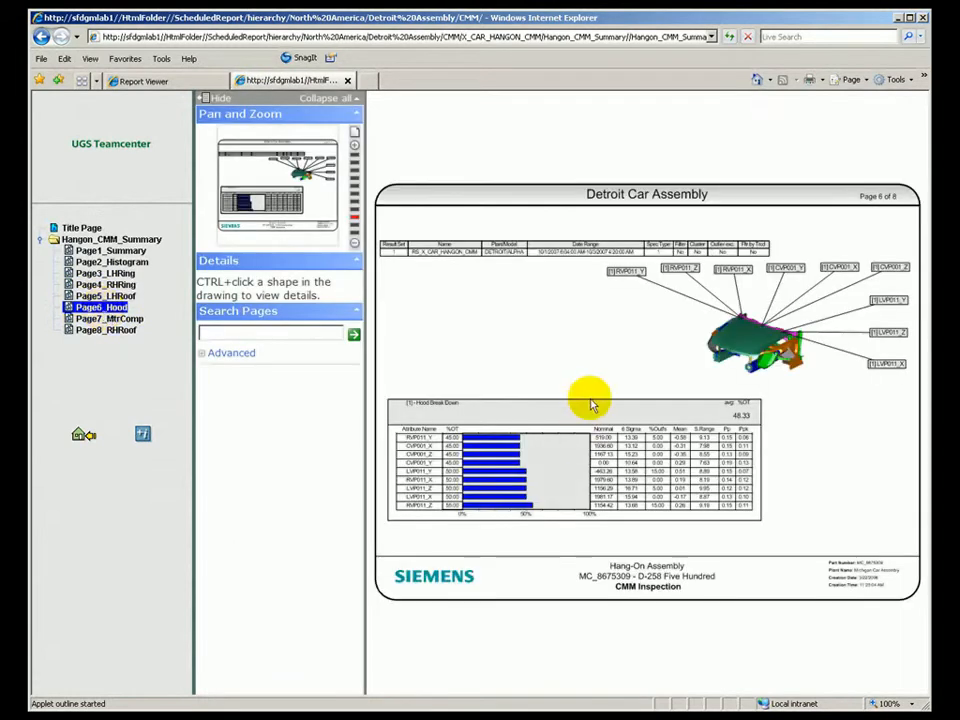
pyautogui.moveTo(624, 360)
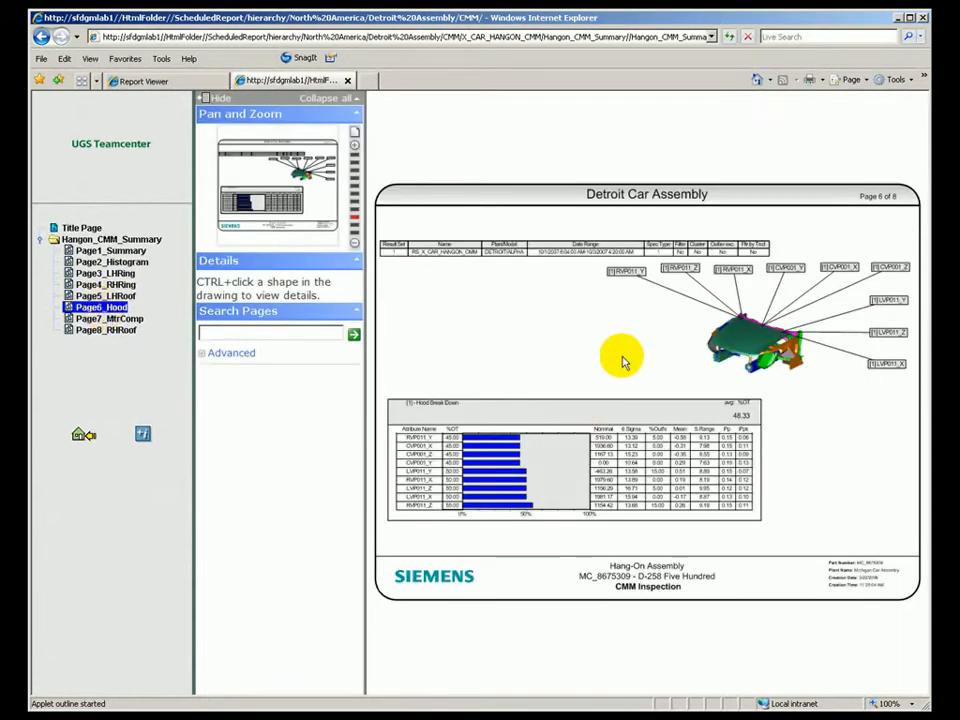
pyautogui.moveTo(600, 344)
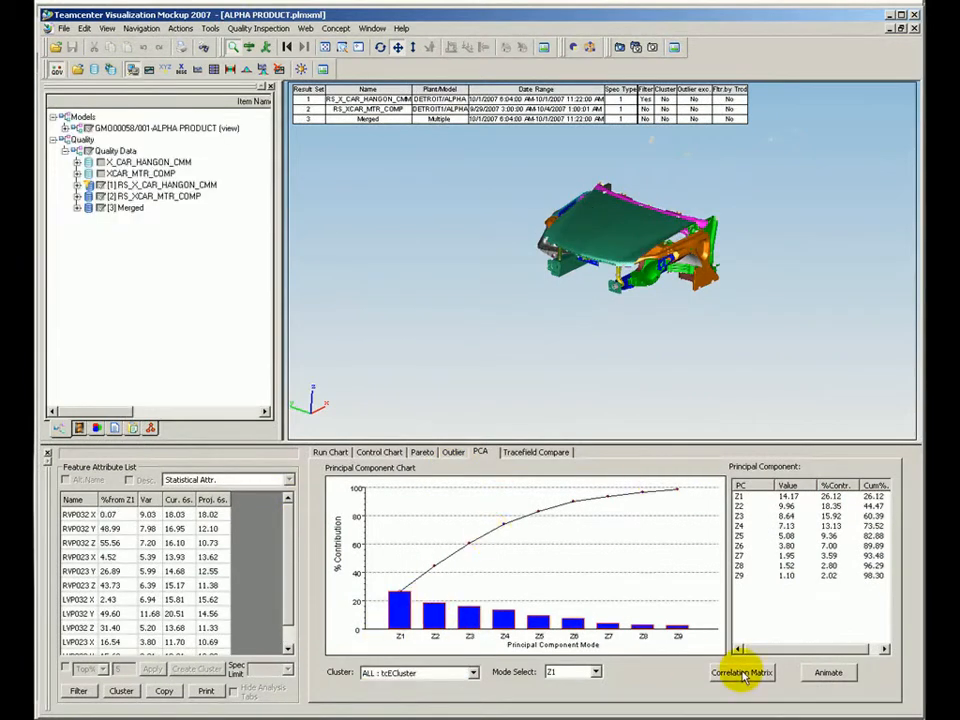
# - Show the PCA principal component chart and component values for the loaded quality data
pyautogui.click(828, 672)
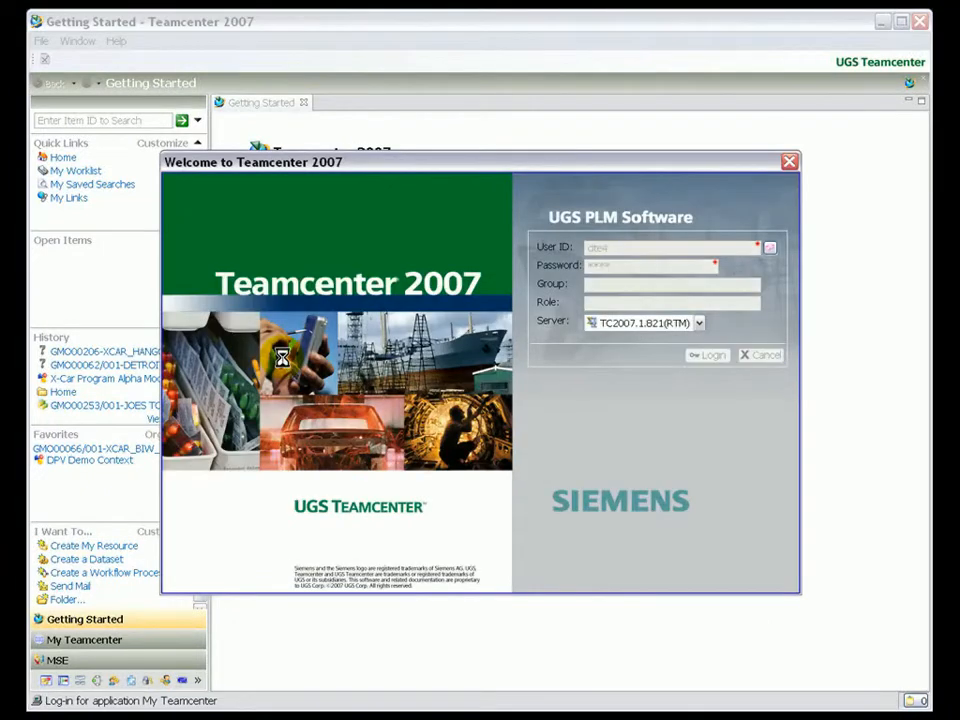
# - Sign in, expand the body construction process and view the motor compartment zone as a PERT chart
pyautogui.click(710, 354)
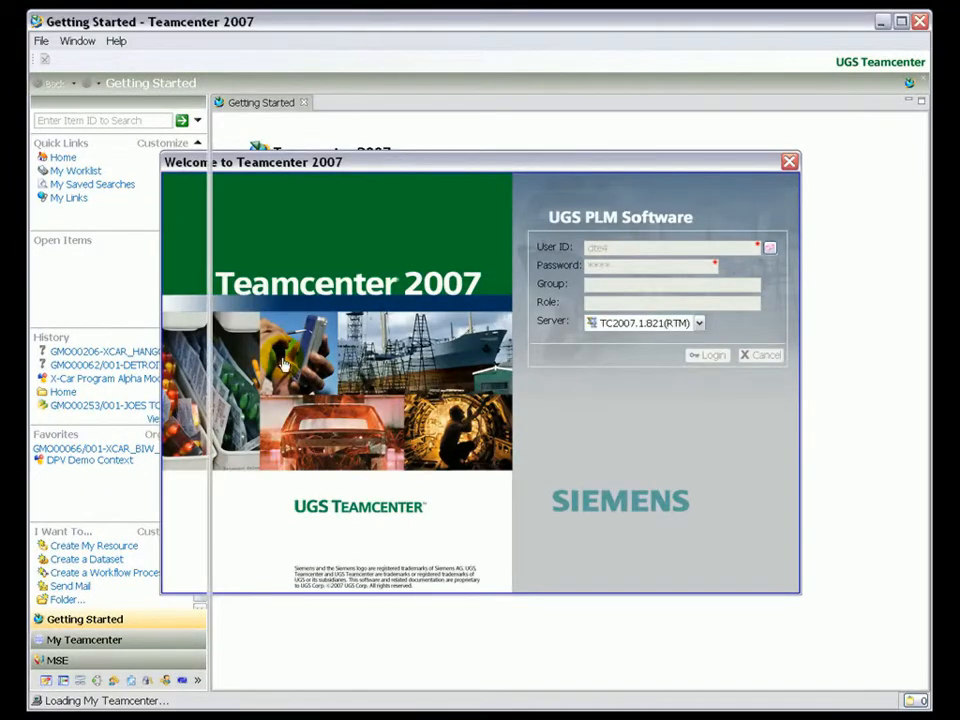
pyautogui.click(708, 356)
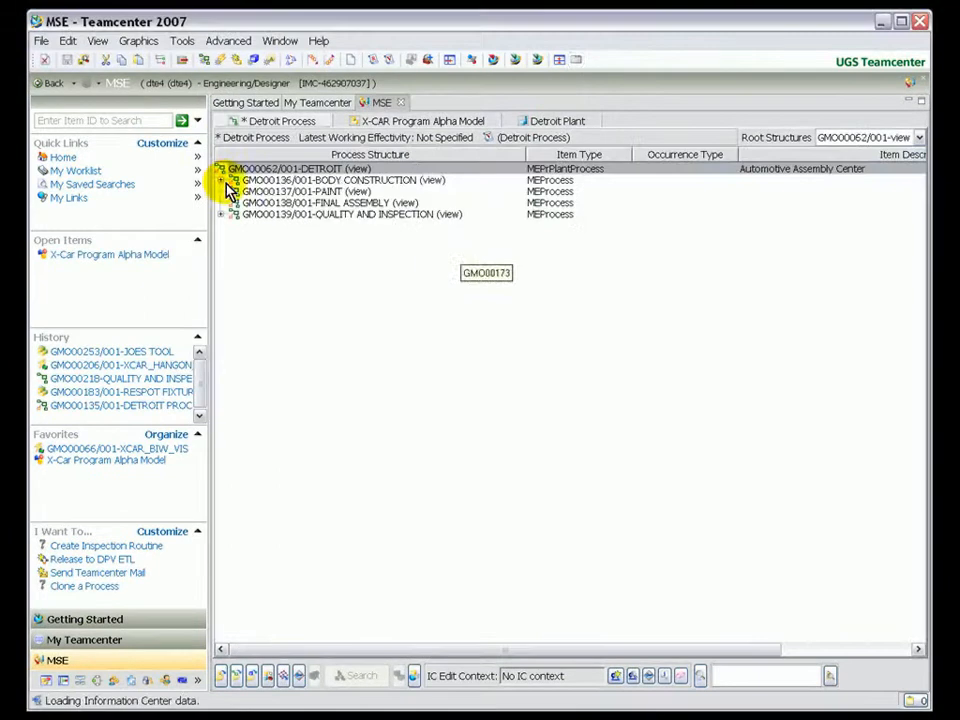
pyautogui.click(220, 180)
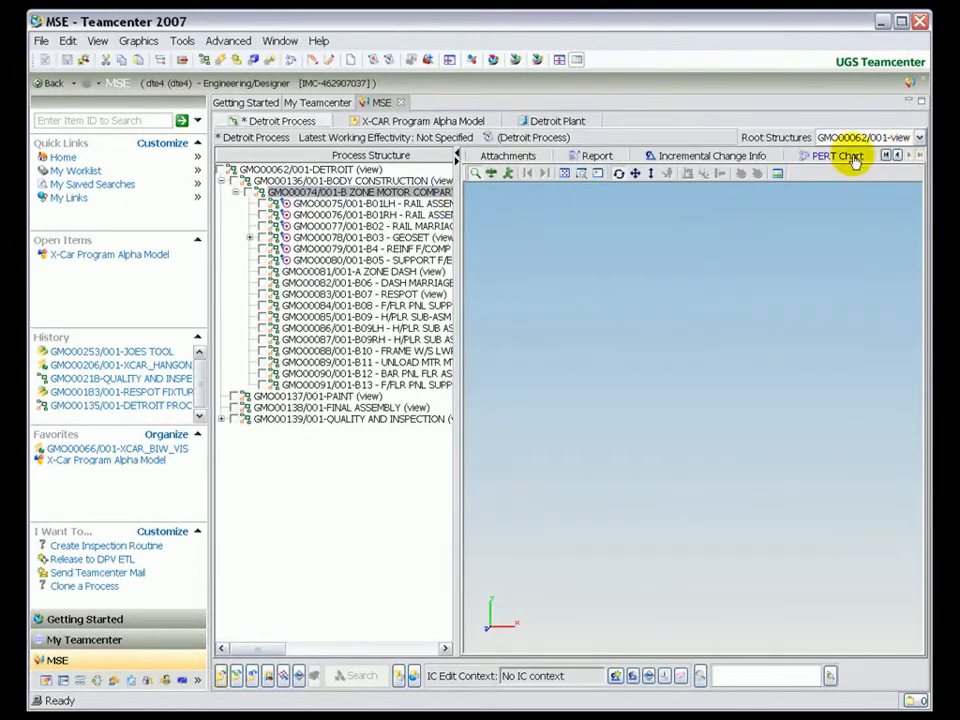
pyautogui.click(834, 156)
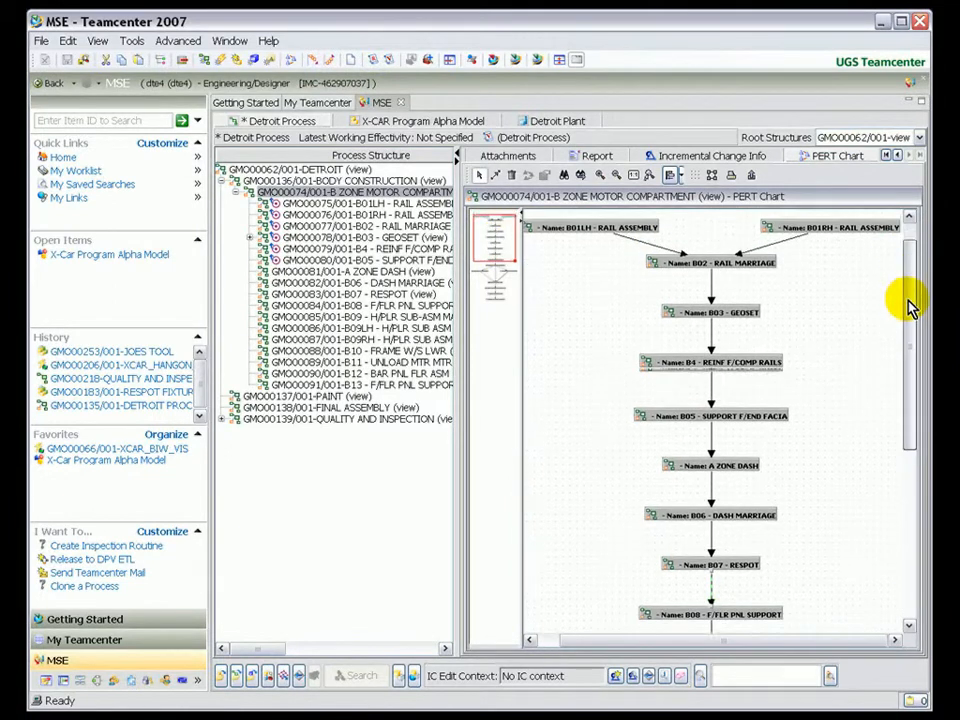
pyautogui.scroll(-3)
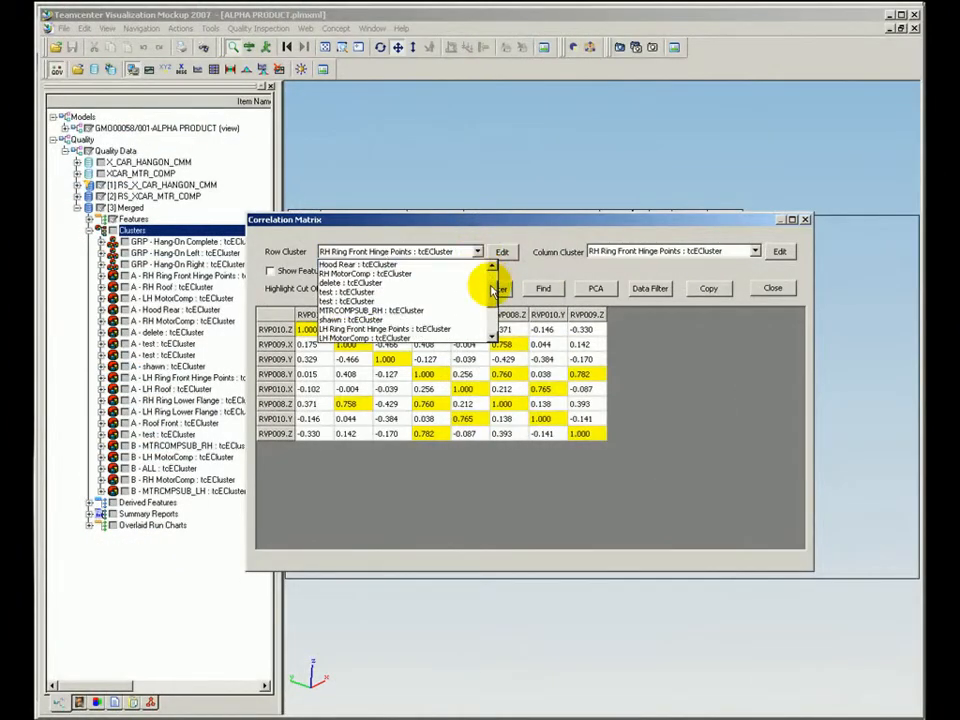
# - Correlate RH MotorComp rows against the sub-assembly column cluster with a changed highlight cut-off, and apply
pyautogui.click(754, 252)
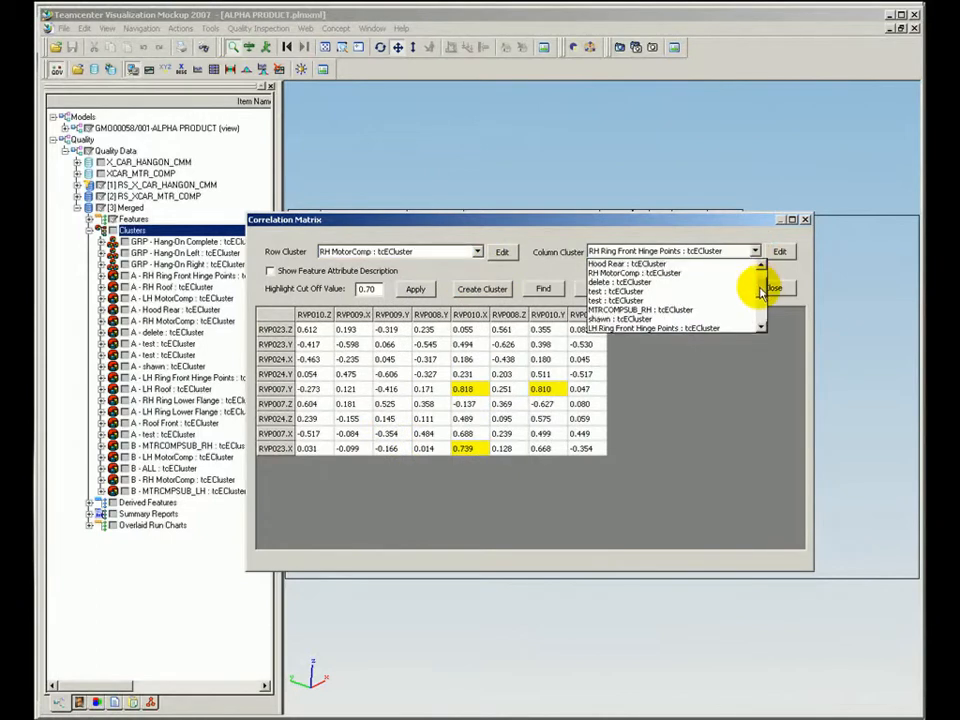
pyautogui.click(640, 308)
pyautogui.write('.5')
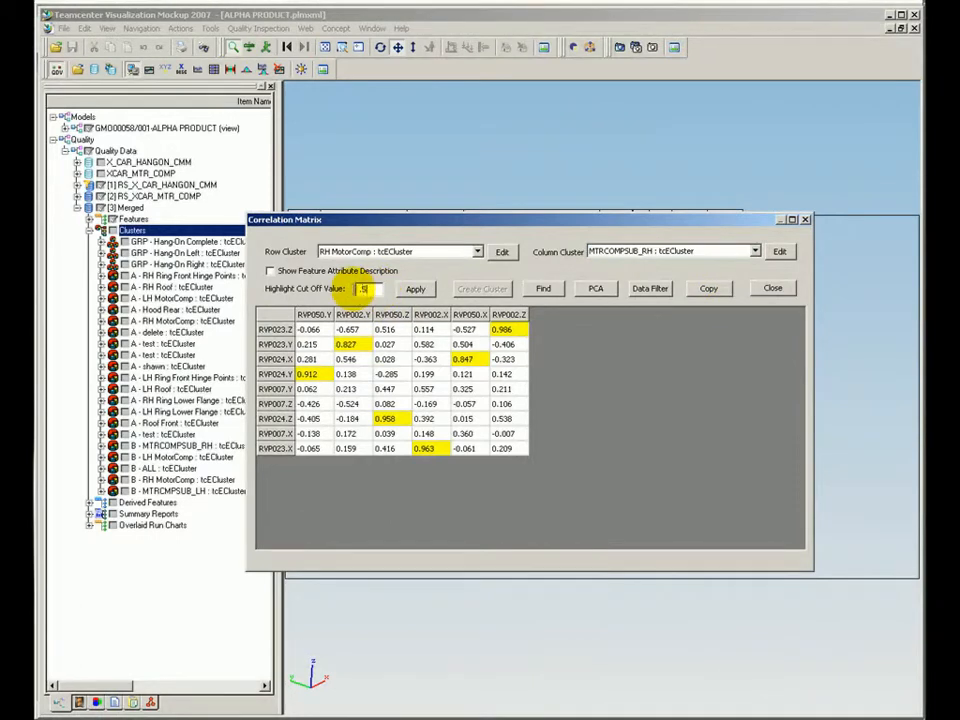
pyautogui.click(416, 288)
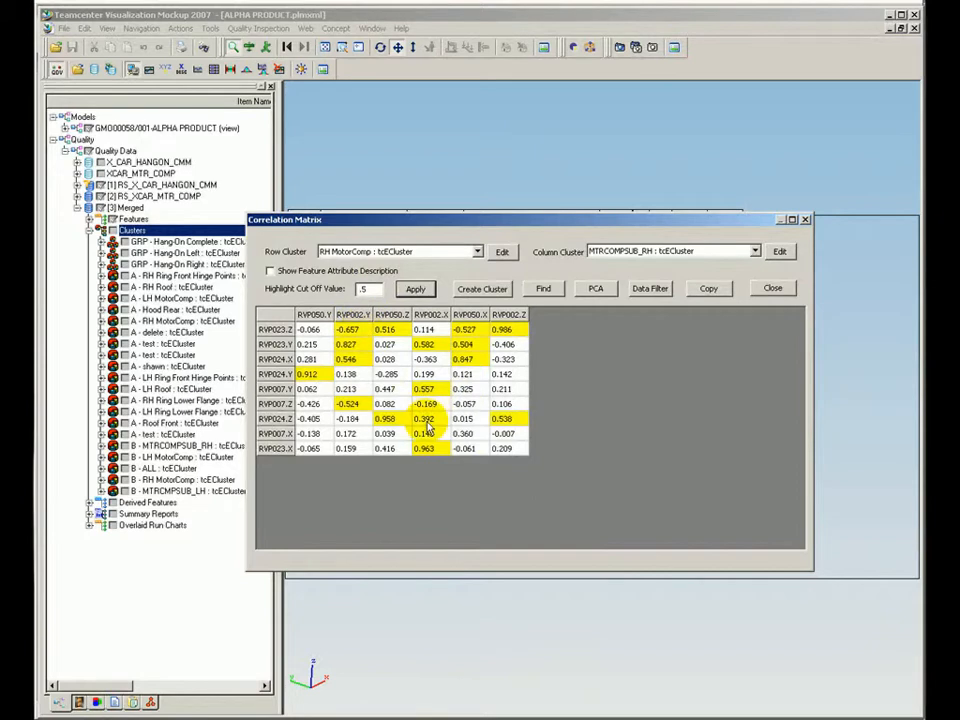
pyautogui.moveTo(780, 252)
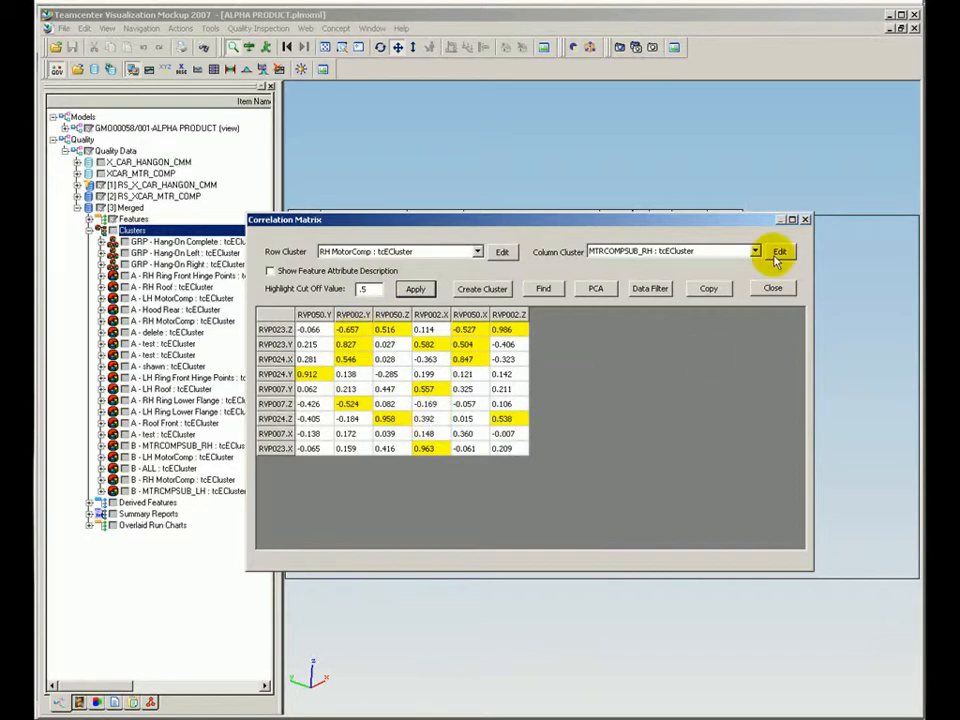
pyautogui.click(780, 252)
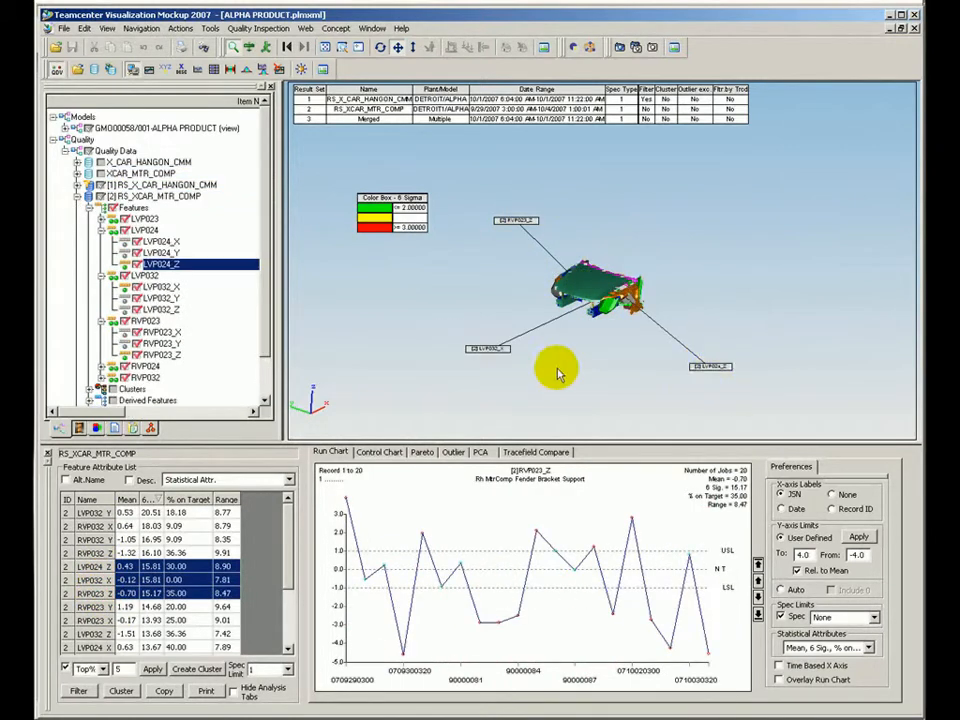
# - Show the PCA view, rotate the car body model and bring up the PCA Animation settings
pyautogui.click(480, 452)
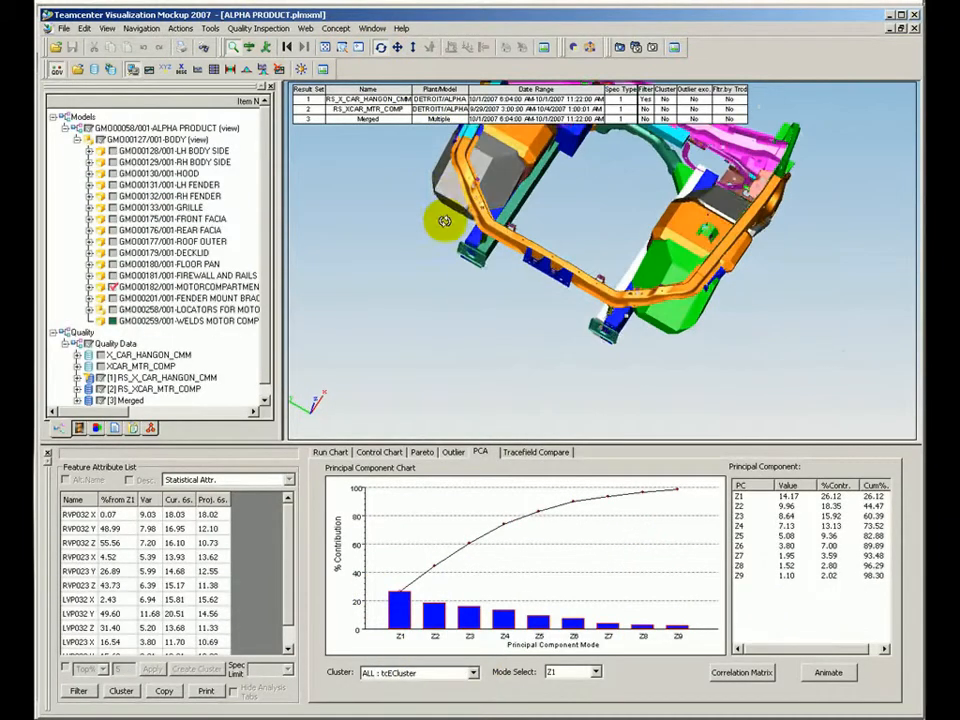
pyautogui.moveTo(444, 220); pyautogui.dragTo(656, 390)
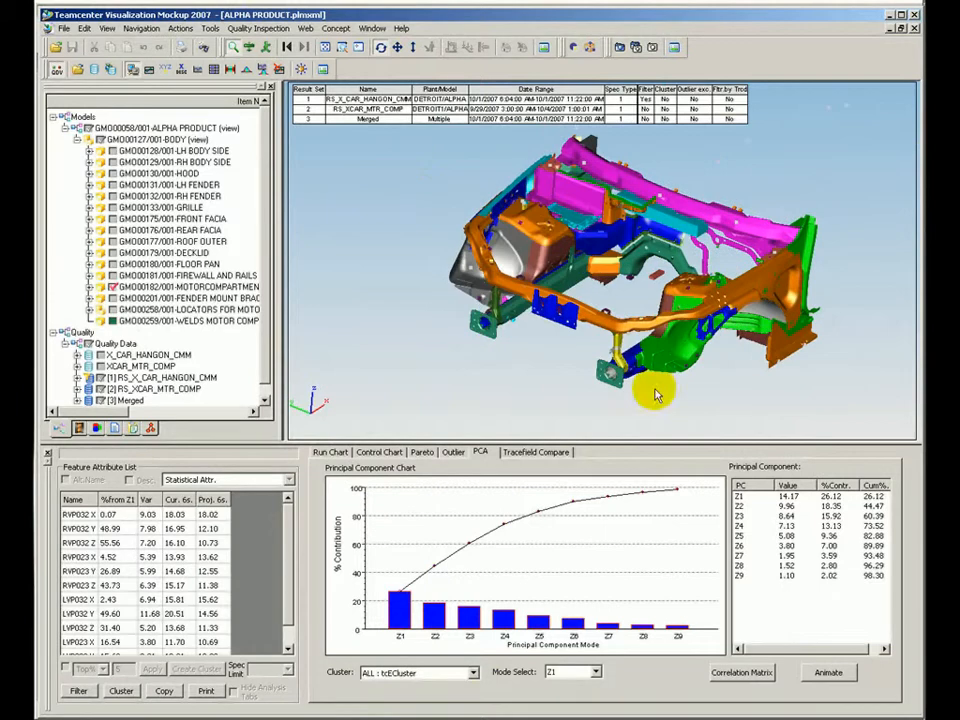
pyautogui.click(828, 672)
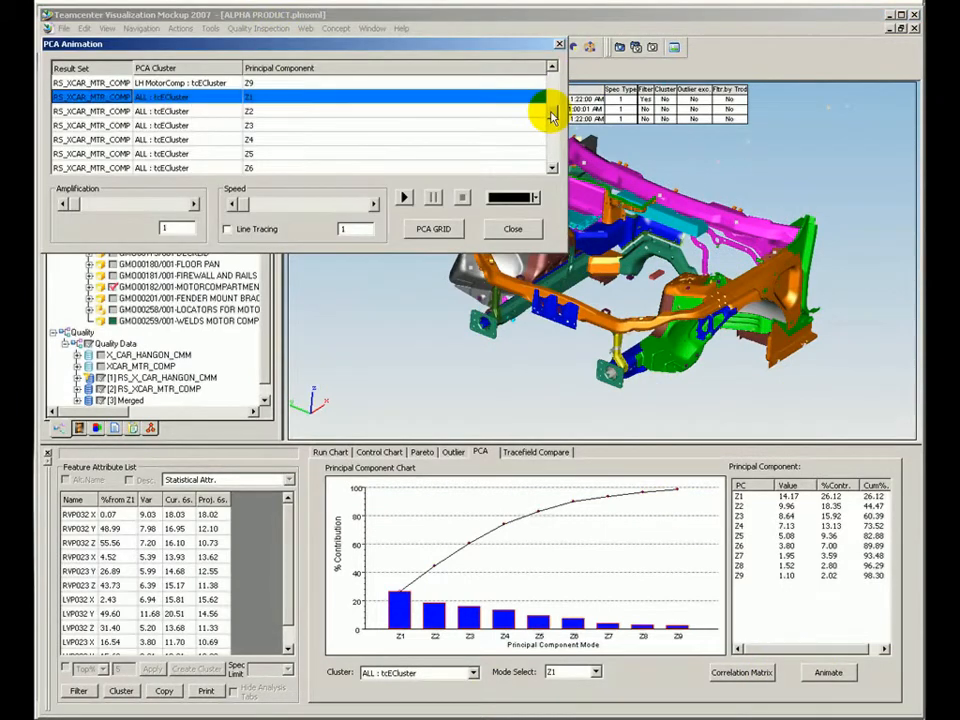
pyautogui.moveTo(384, 112)
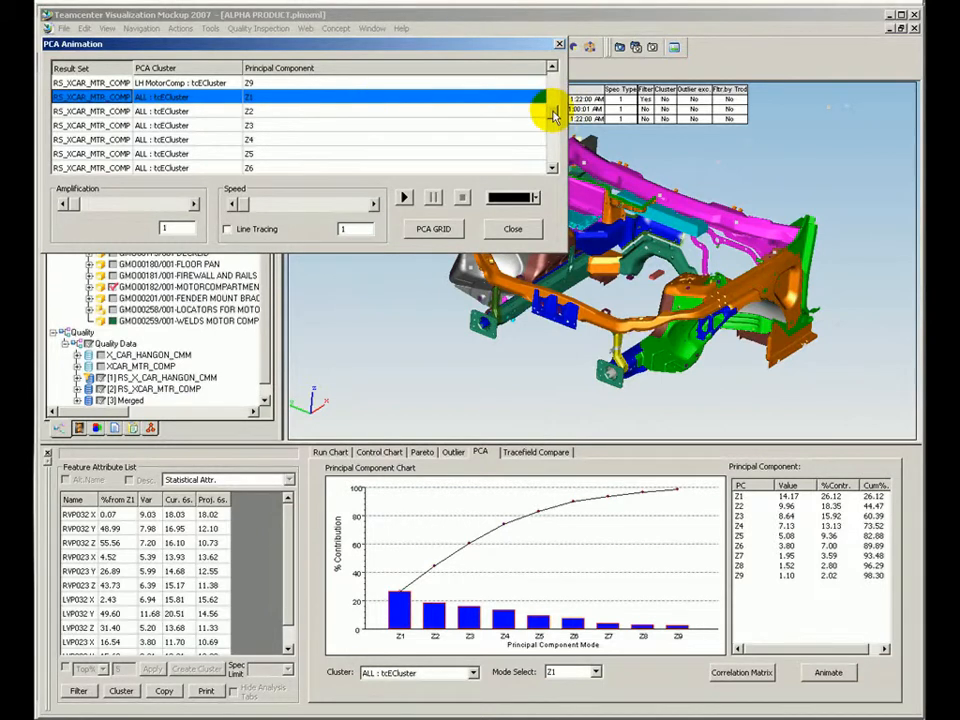
pyautogui.moveTo(436, 238)
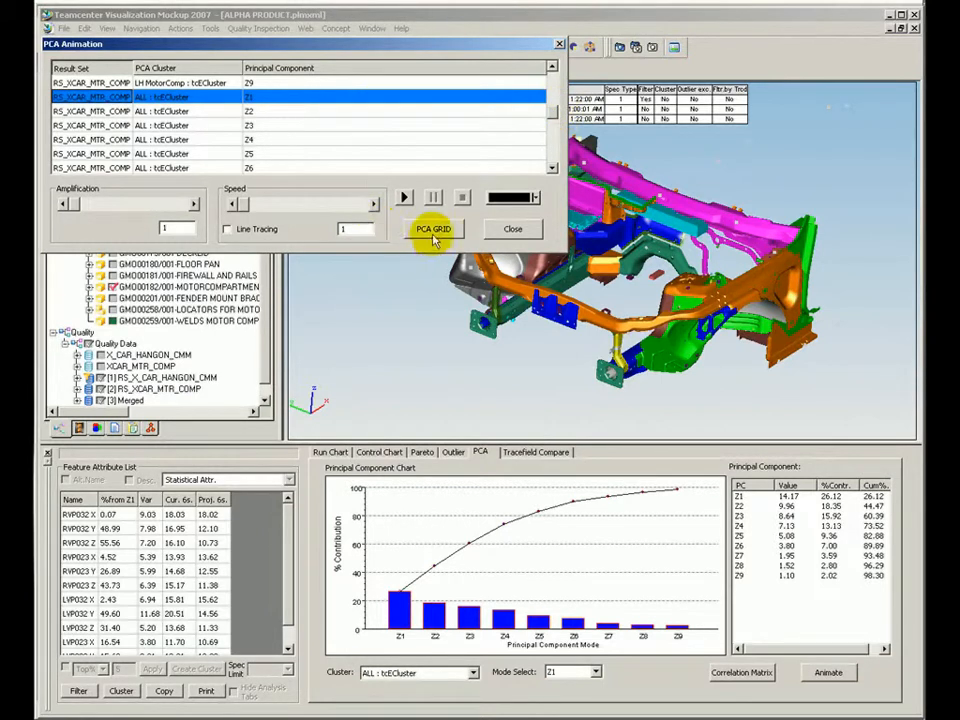